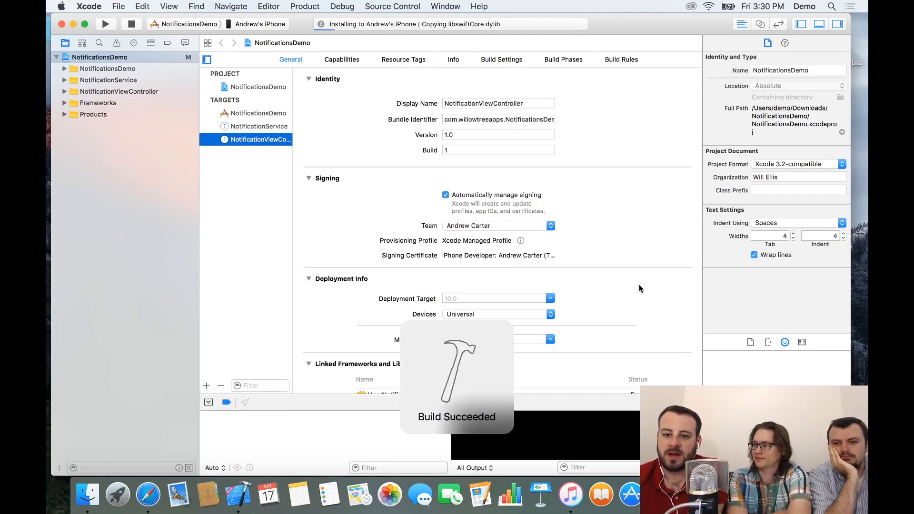
Step: Show About This Mac from the Apple menu, displaying the OS X El Capitan overview
click(61, 7)
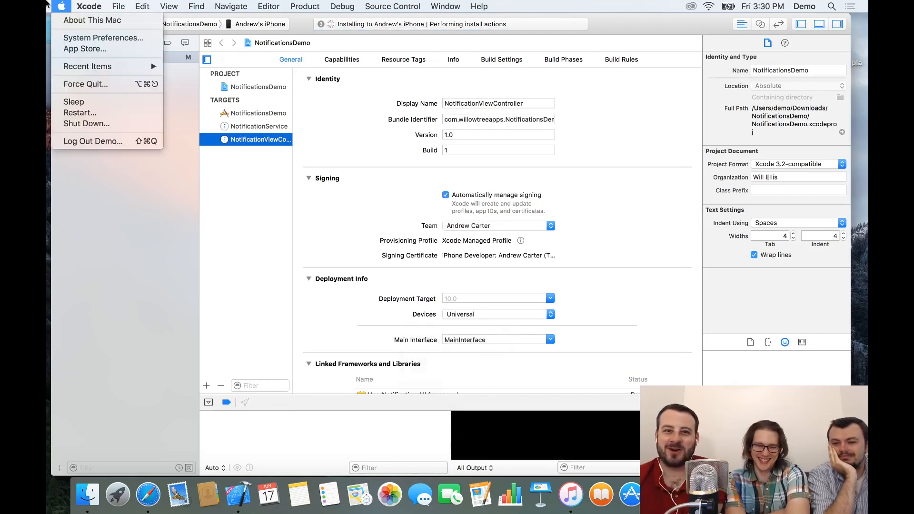
click(91, 20)
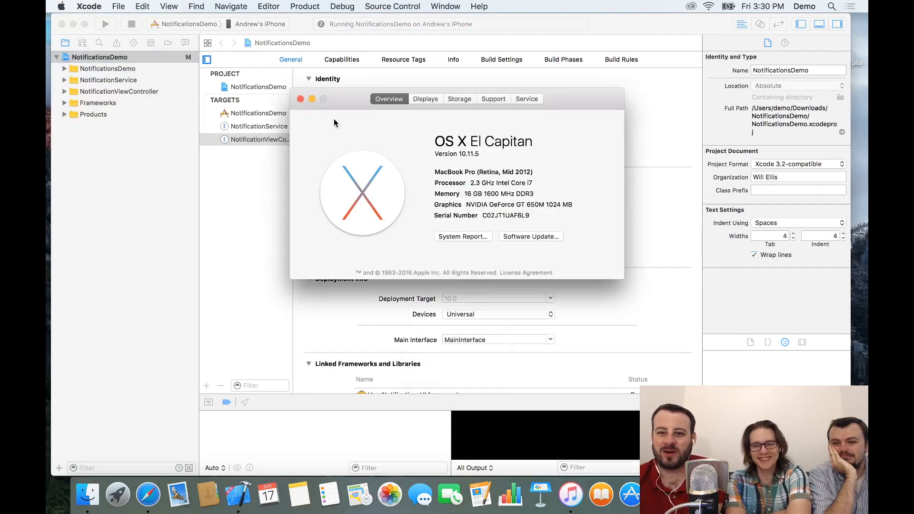
mouse_move(526, 181)
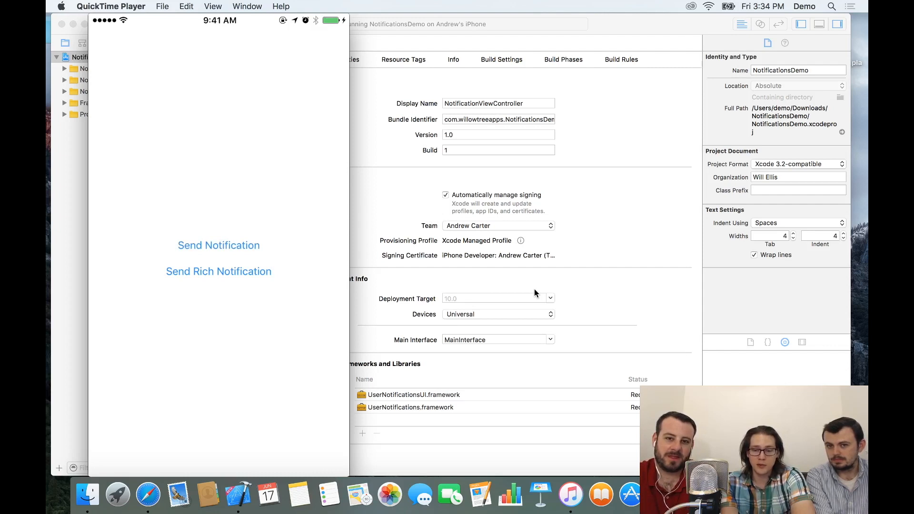
Step: Send a plain notification from NotificationsDemo and expand the 'Oh snap!' banner with its Waddup action
click(219, 245)
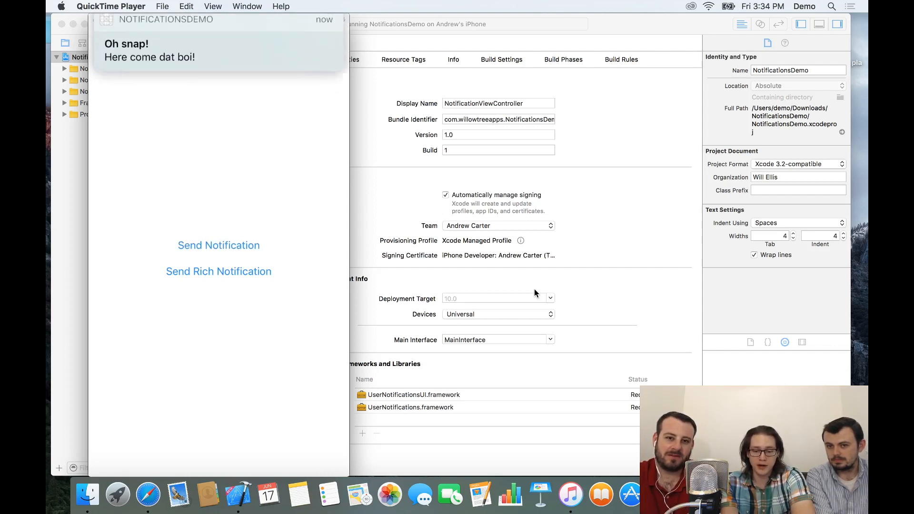
click(219, 43)
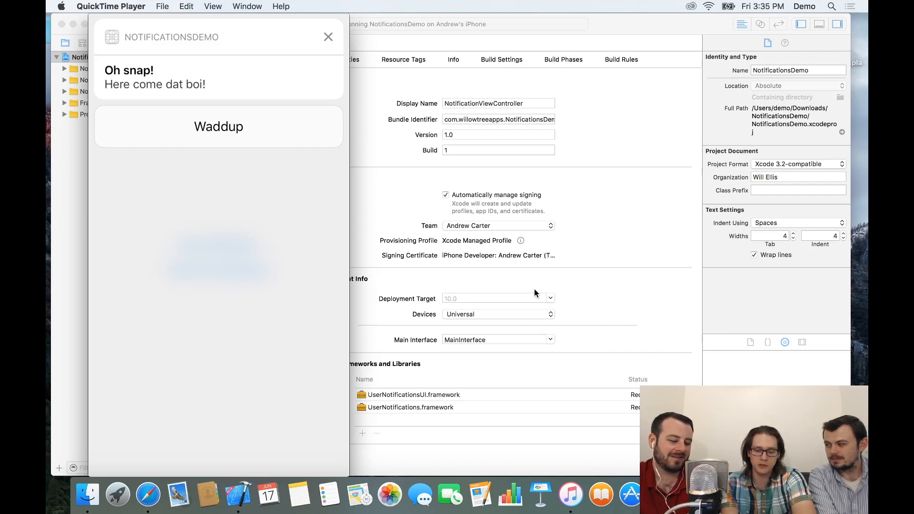
click(328, 37)
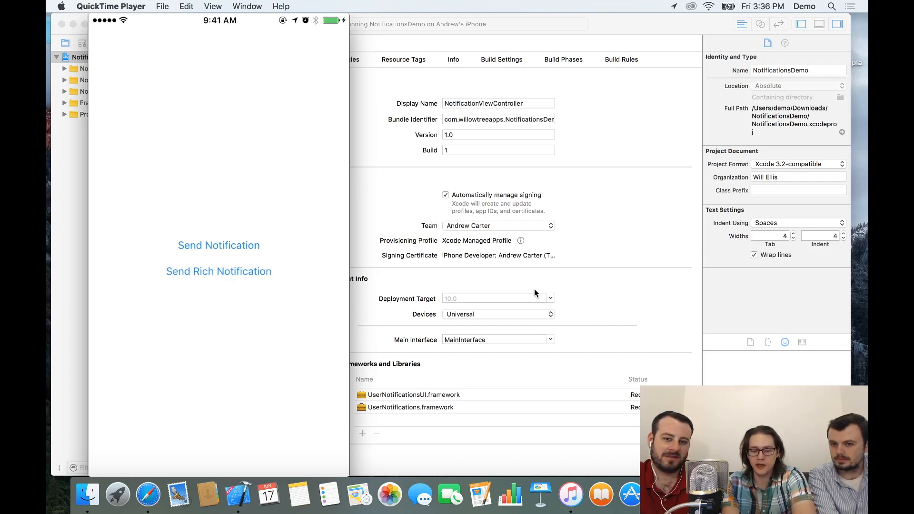
Step: Send a rich notification from NotificationsDemo so the unicycling-frog image banner appears
click(219, 271)
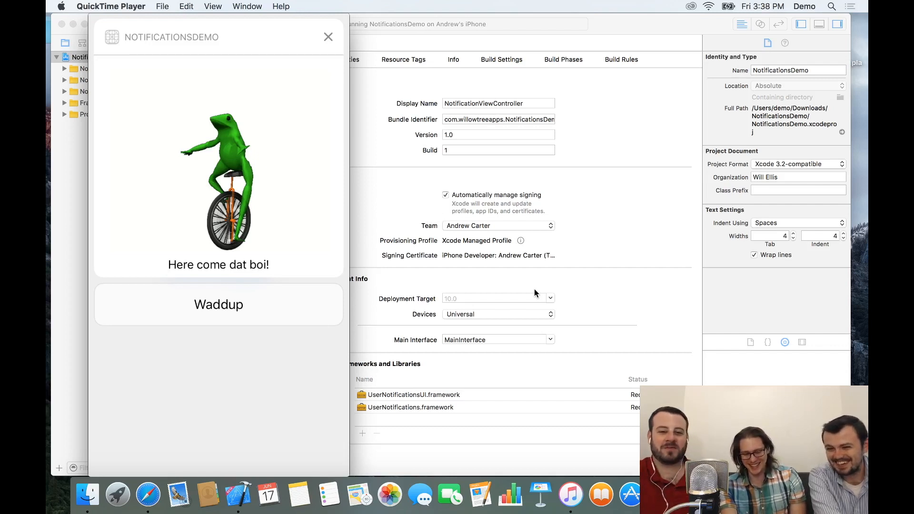
mouse_move(461, 279)
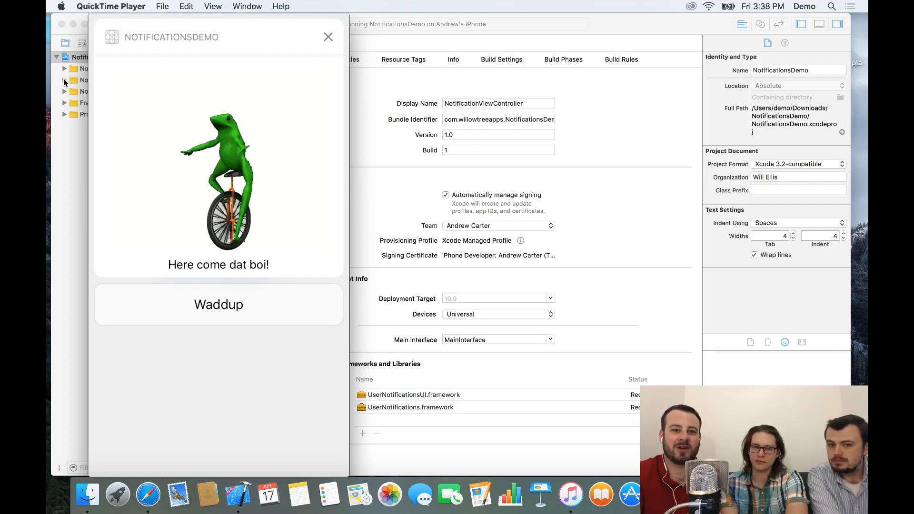
Step: Bring Xcode forward and show MainInterface.storyboard under NotificationViewController with its Hello World view
click(328, 36)
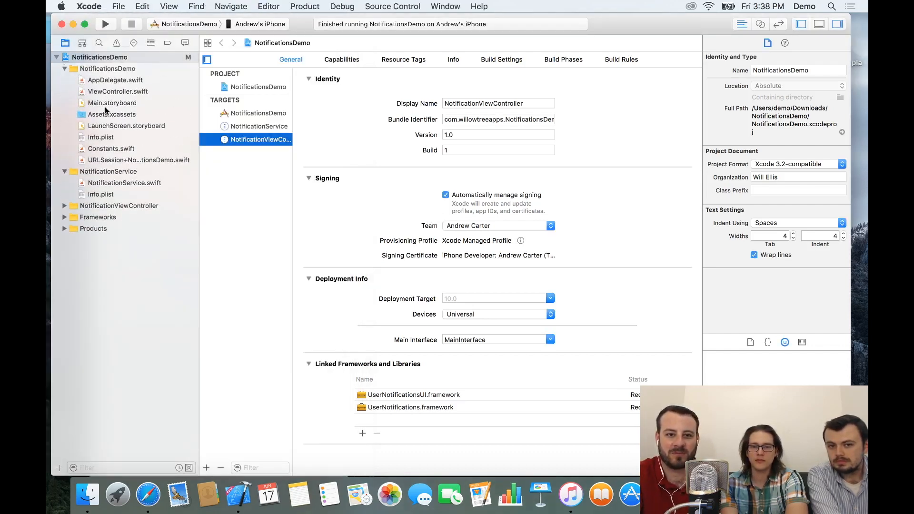
click(113, 103)
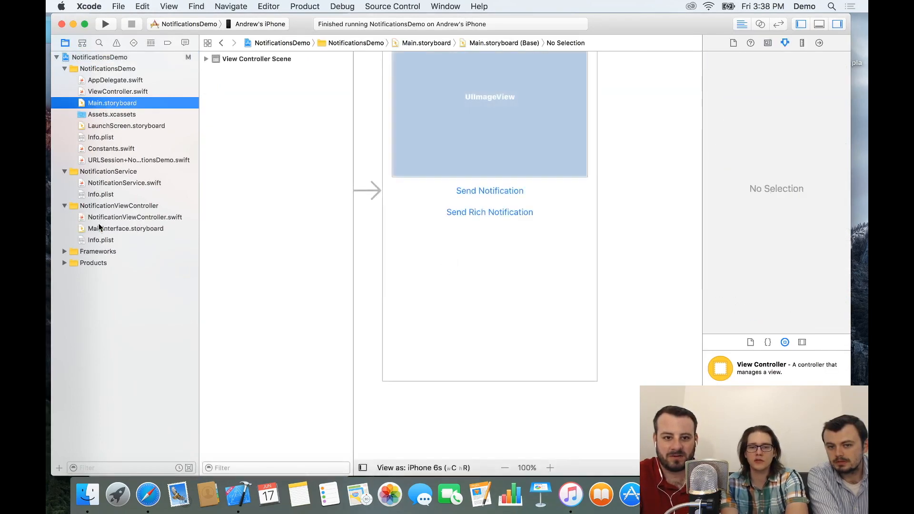
click(126, 229)
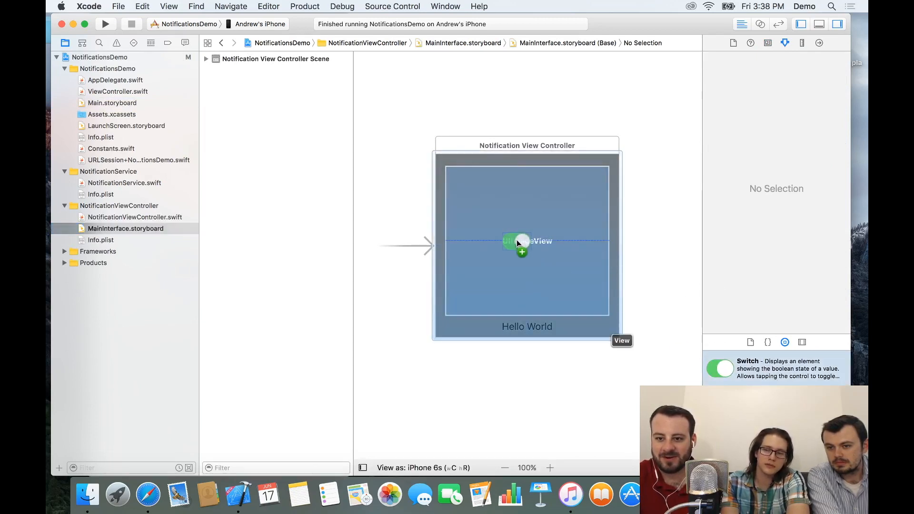
click(524, 245)
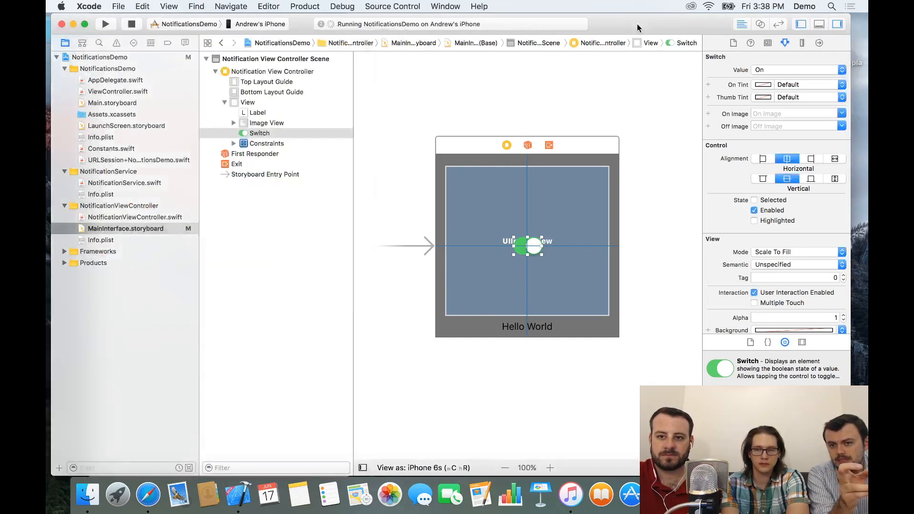
click(106, 24)
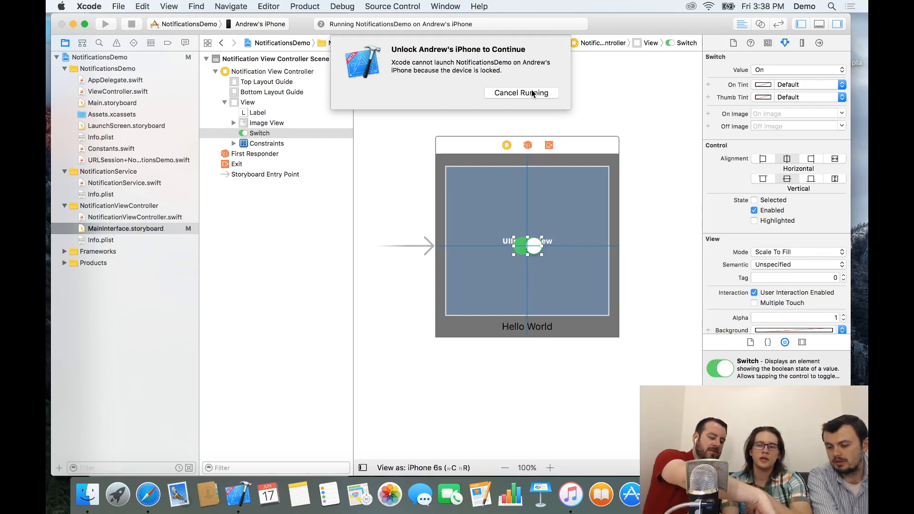
click(520, 93)
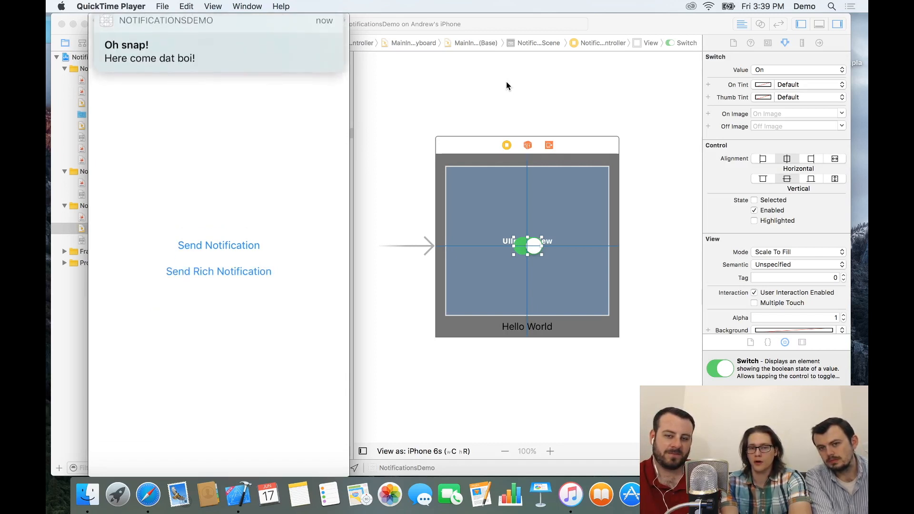
Step: Expand the 'Oh snap!' banner to reveal the frog image, then dismiss it back to NotificationsDemo
click(219, 50)
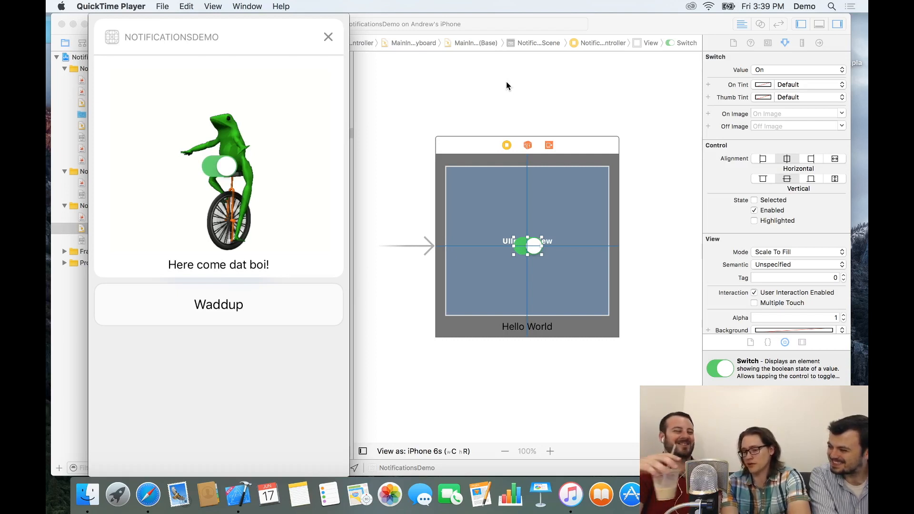
click(327, 37)
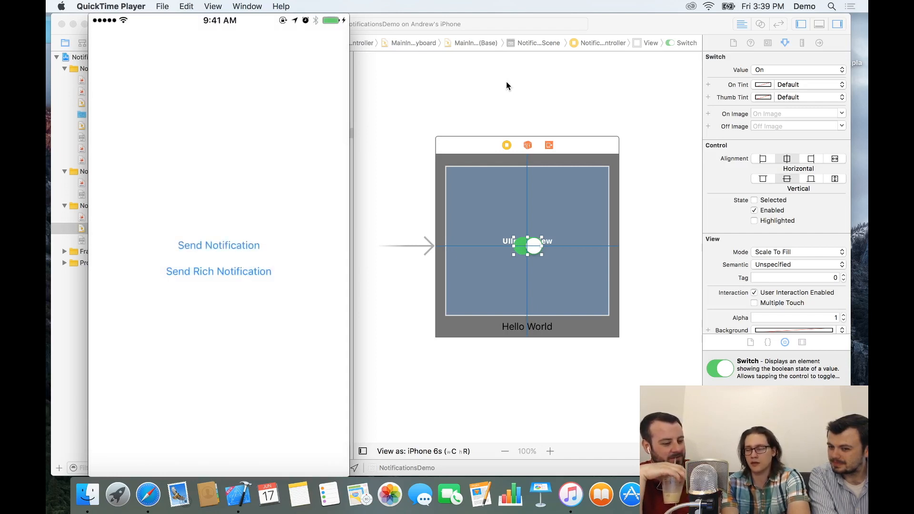
Step: Pull down Notification Center to show the Missed list topped by NotificationsDemo's 'Oh snap!' alert
click(219, 245)
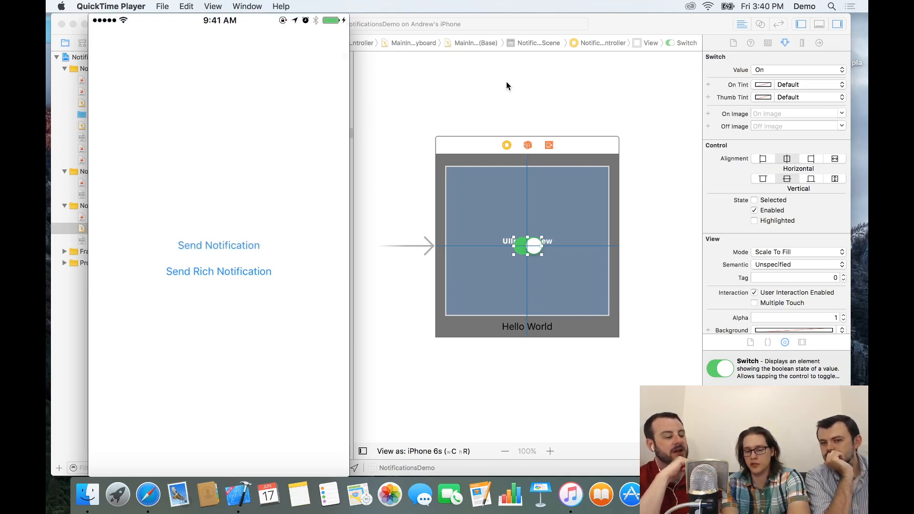
click(219, 245)
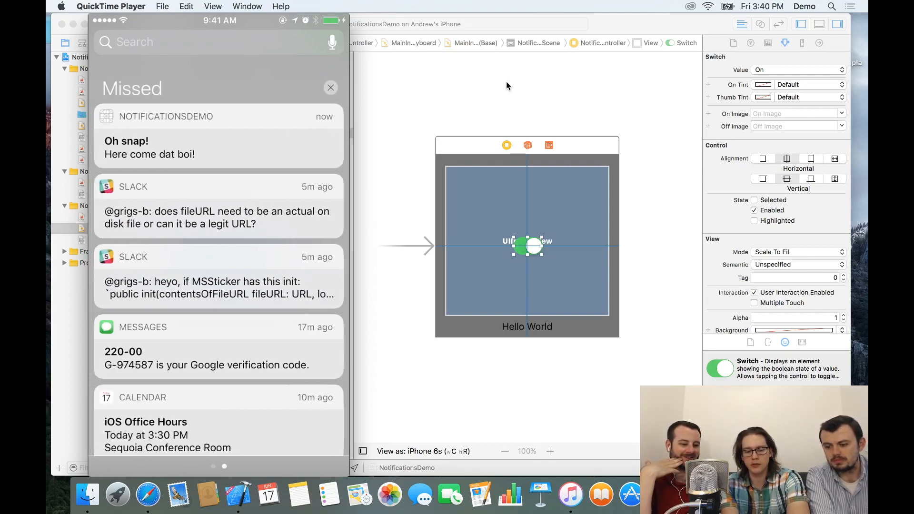
click(219, 135)
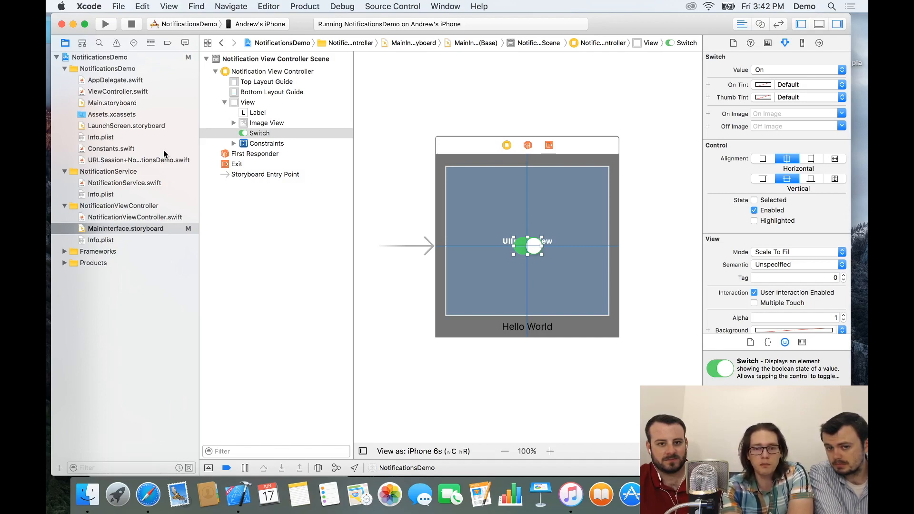
mouse_move(116, 186)
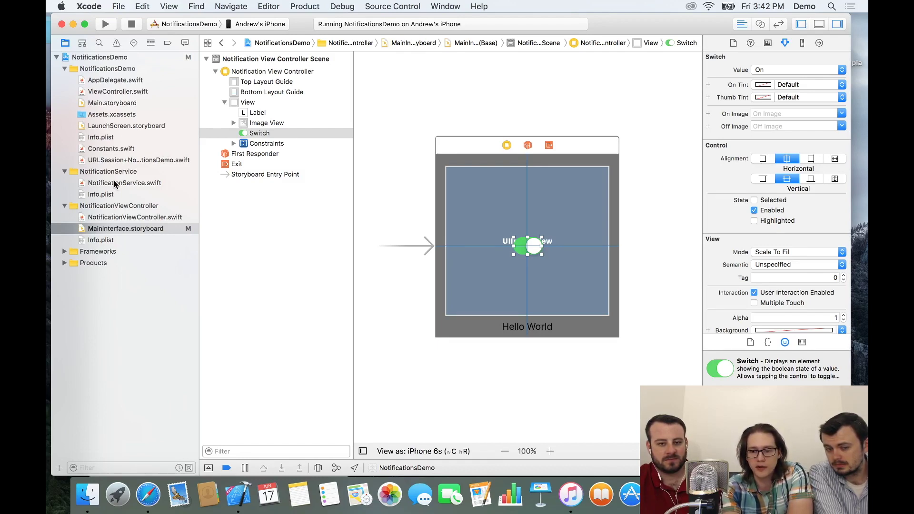
Step: Show NotificationService.swift and scroll to the end of didReceive where the download task resumes
click(123, 183)
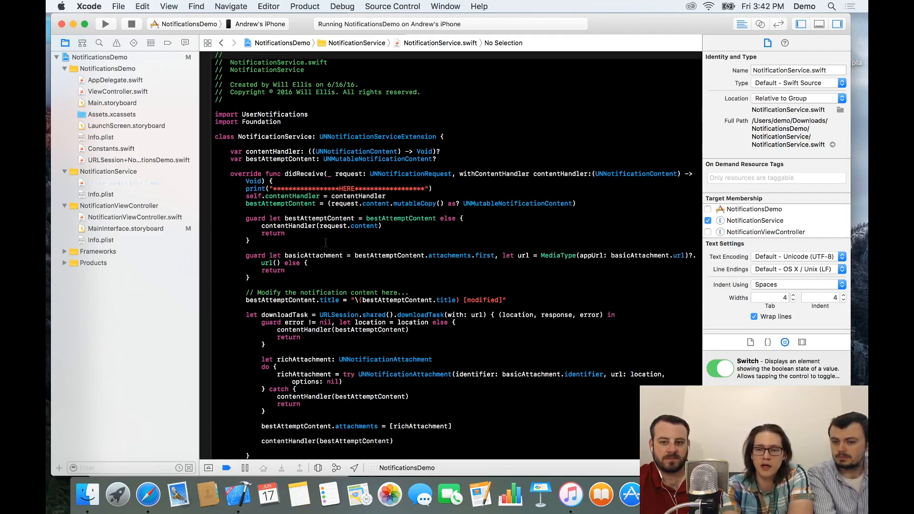
scroll(down, 3)
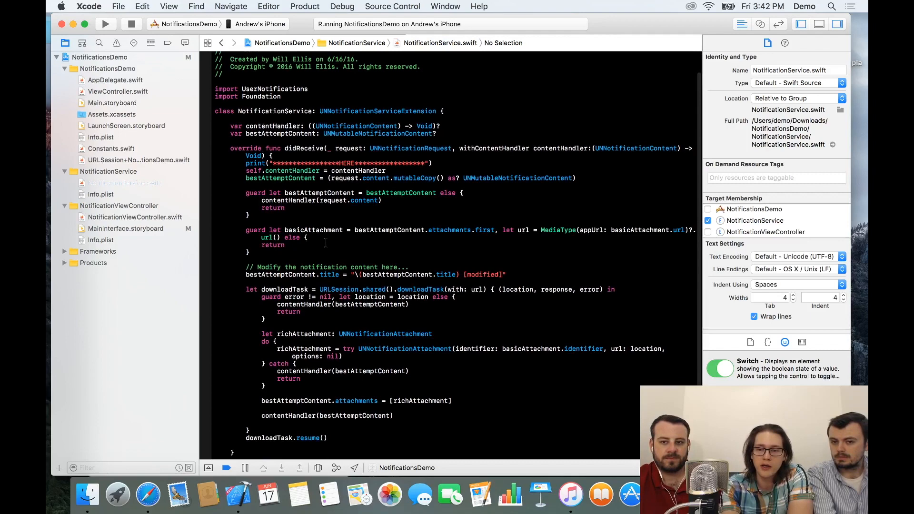